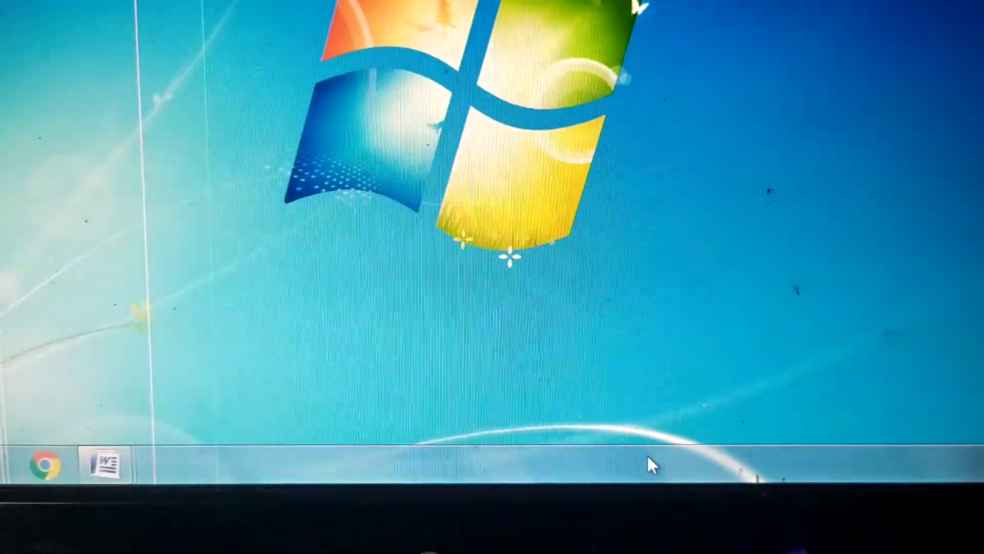
Step: Right-click an empty spot on the taskbar to show its shortcut menu
right_click(640, 455)
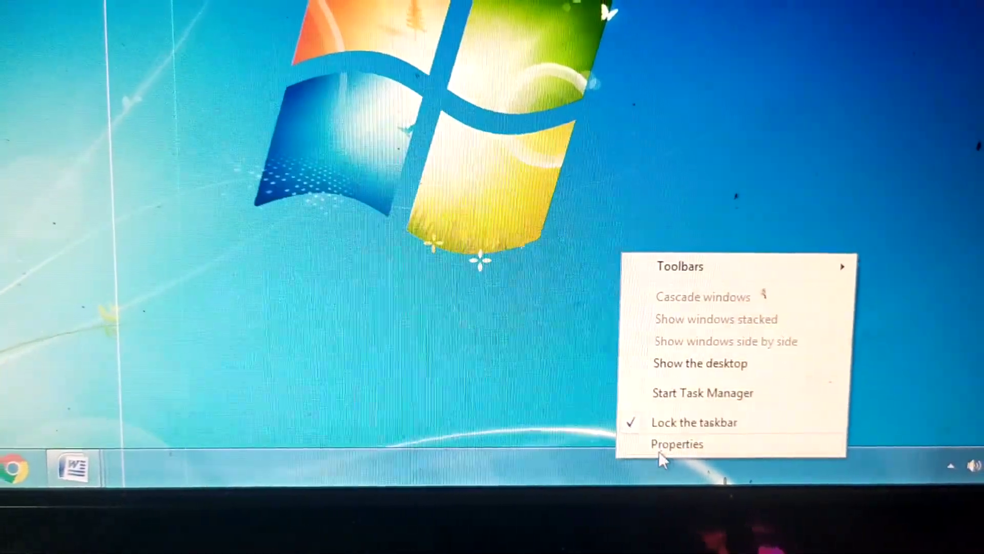
Step: Choose Properties to bring up the Taskbar and Start Menu Properties window
left_click(677, 444)
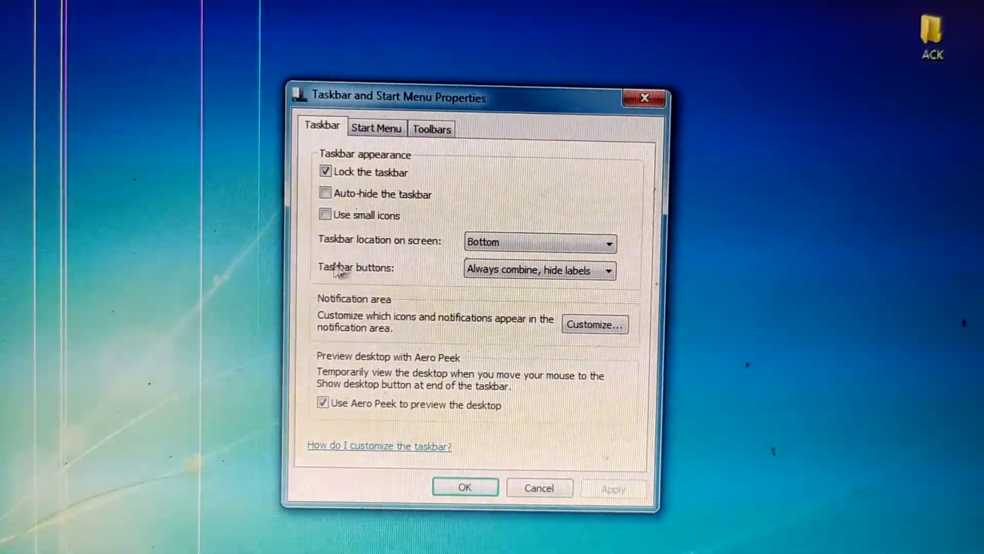
mouse_move(549, 292)
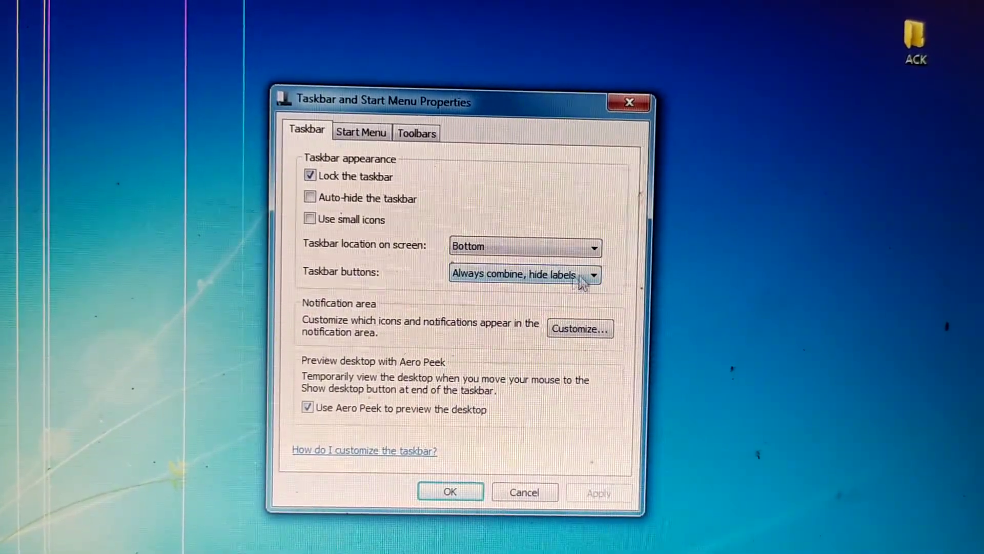
mouse_move(461, 288)
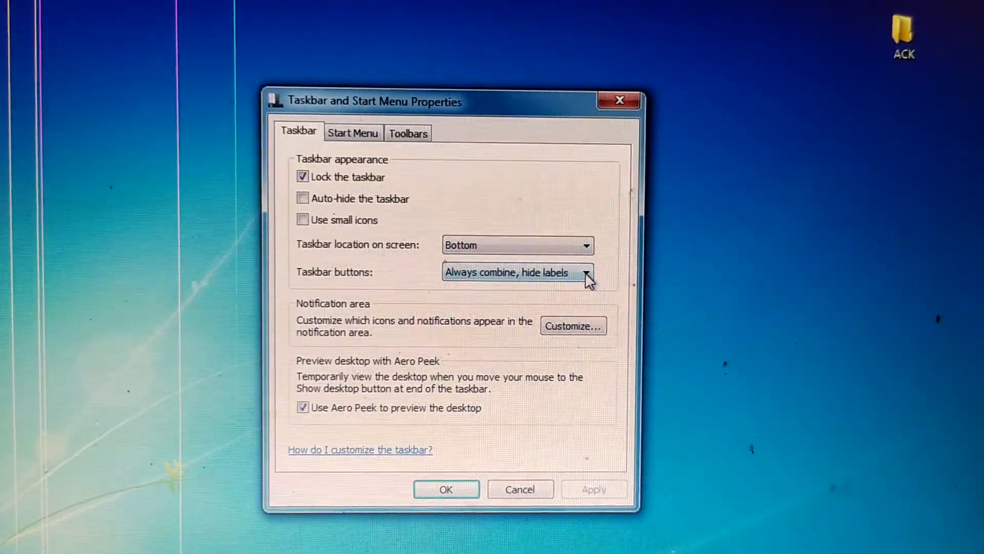
Step: Expand the Taskbar buttons grouping dropdown to see its three choices
left_click(584, 271)
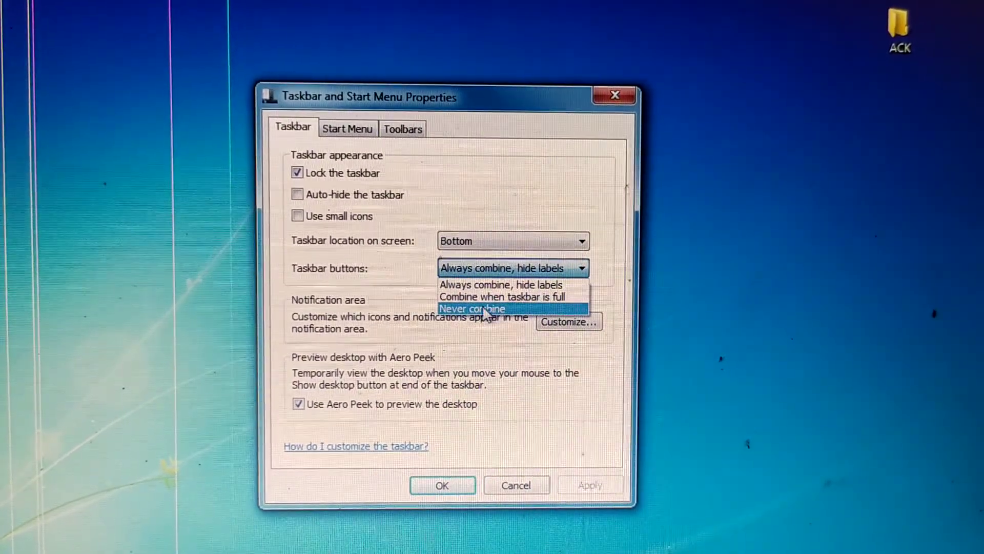
mouse_move(484, 297)
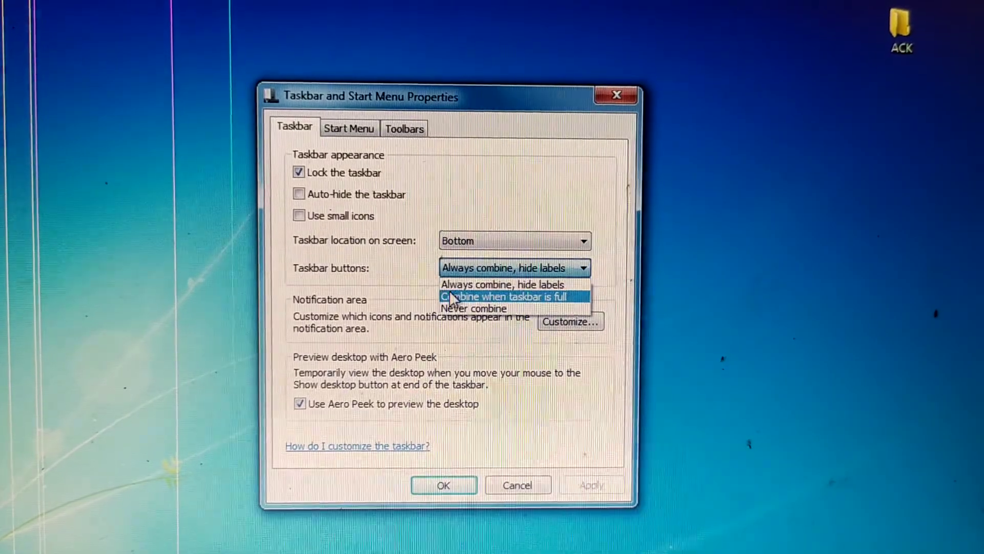
mouse_move(502, 285)
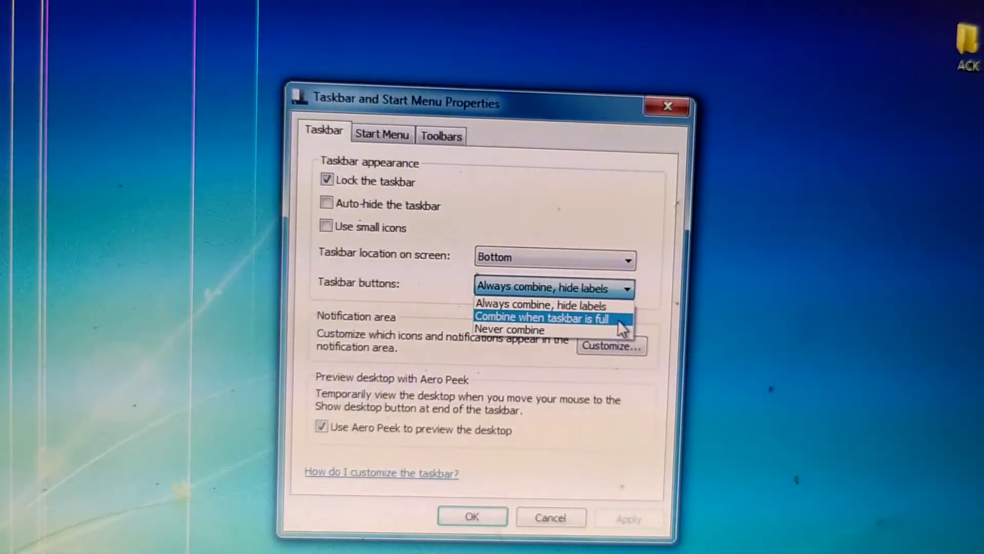
mouse_move(511, 330)
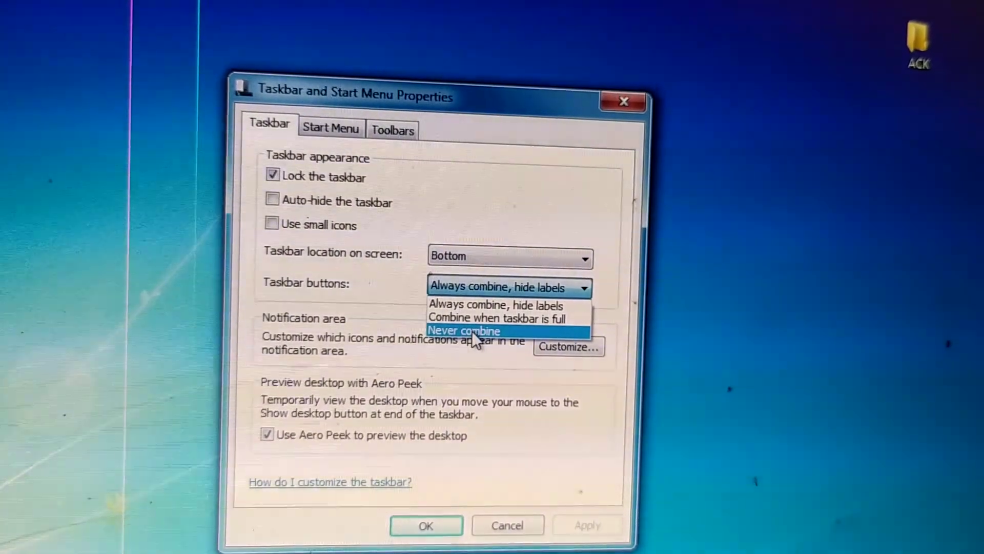
Step: Set taskbar buttons to 'Never combine' and confirm with OK
left_click(464, 330)
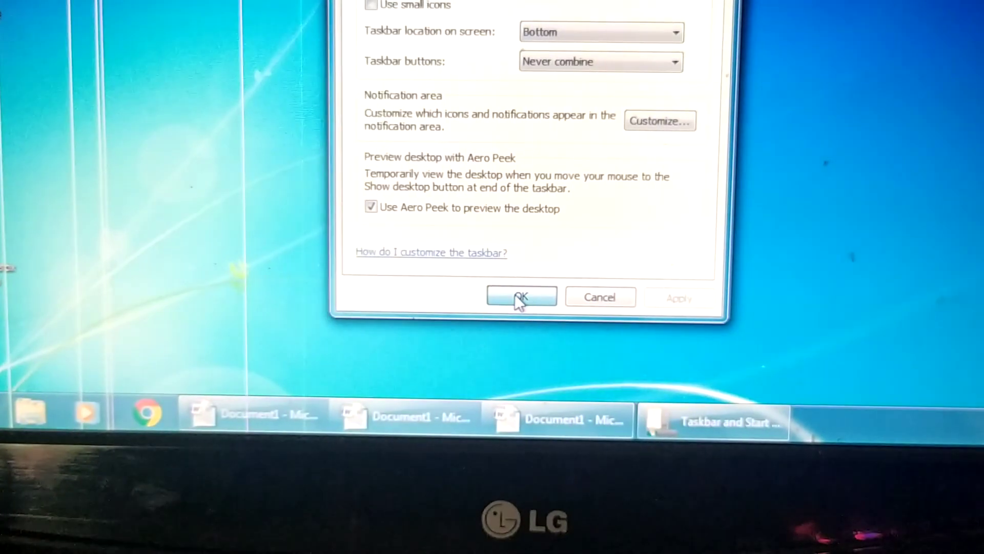
left_click(522, 296)
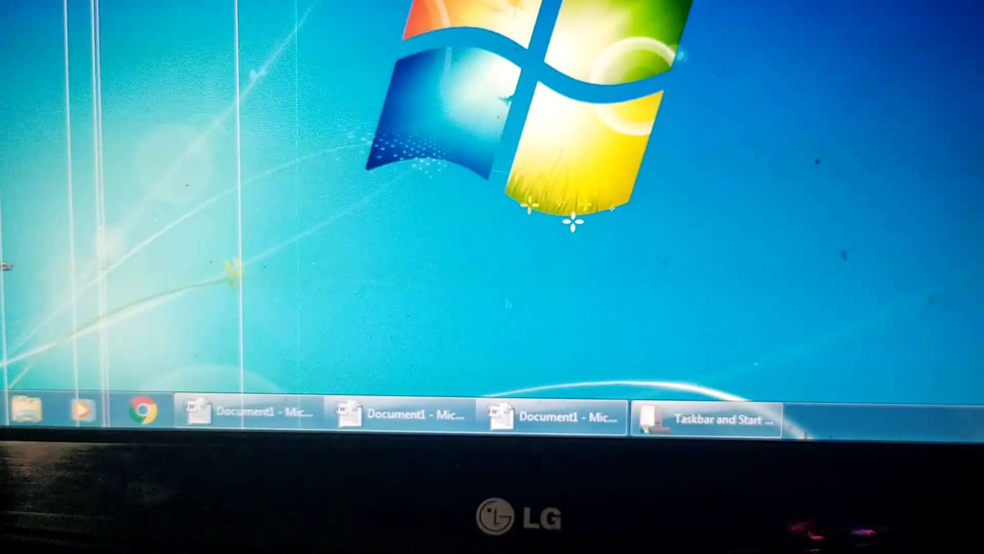
left_click(709, 418)
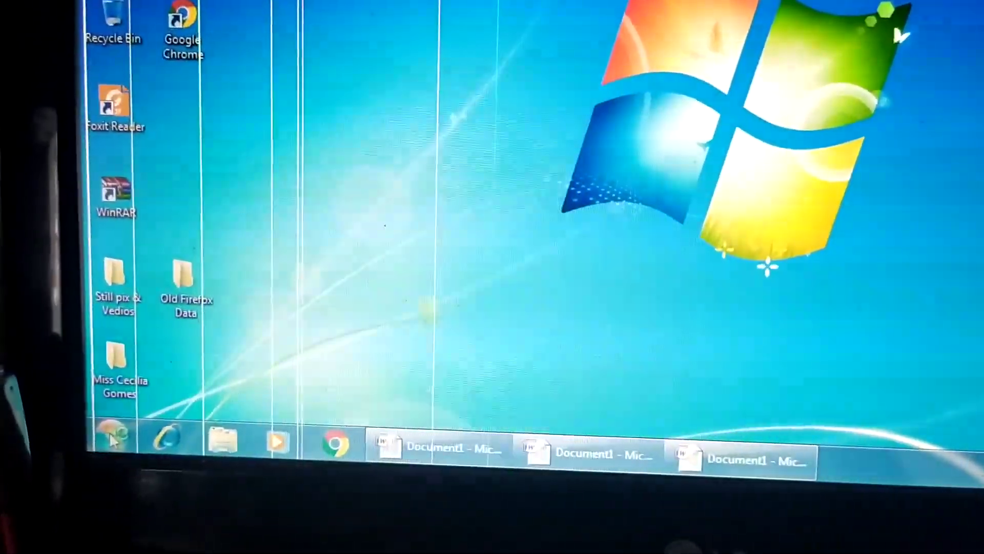
left_click(109, 440)
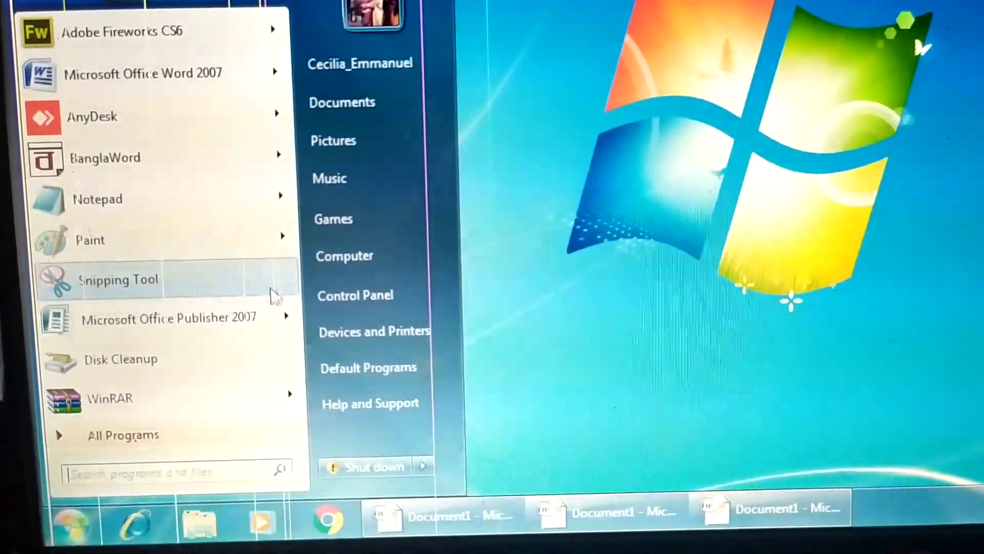
mouse_move(838, 389)
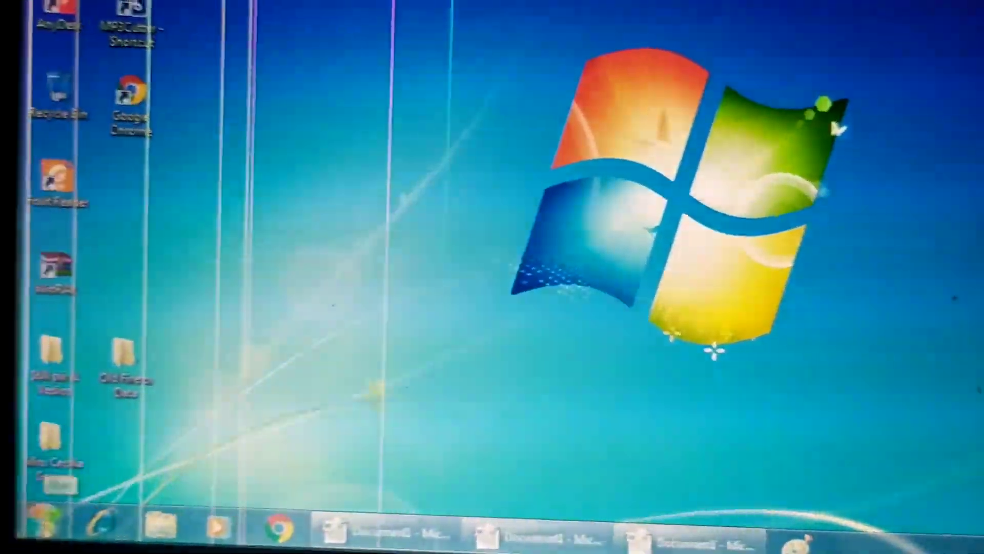
Step: Find Paint under All Programs > Accessories and show its shortcut menu
left_click(38, 540)
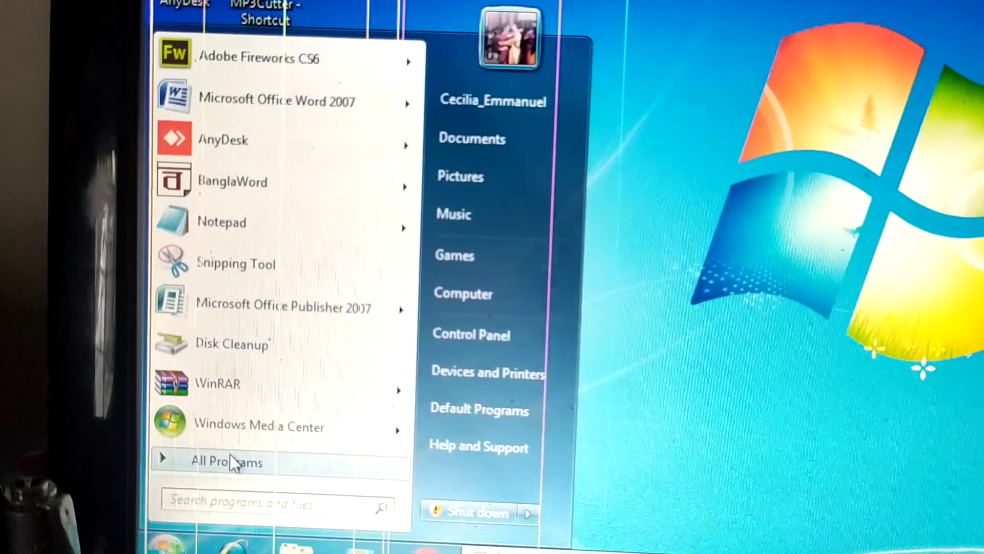
left_click(230, 462)
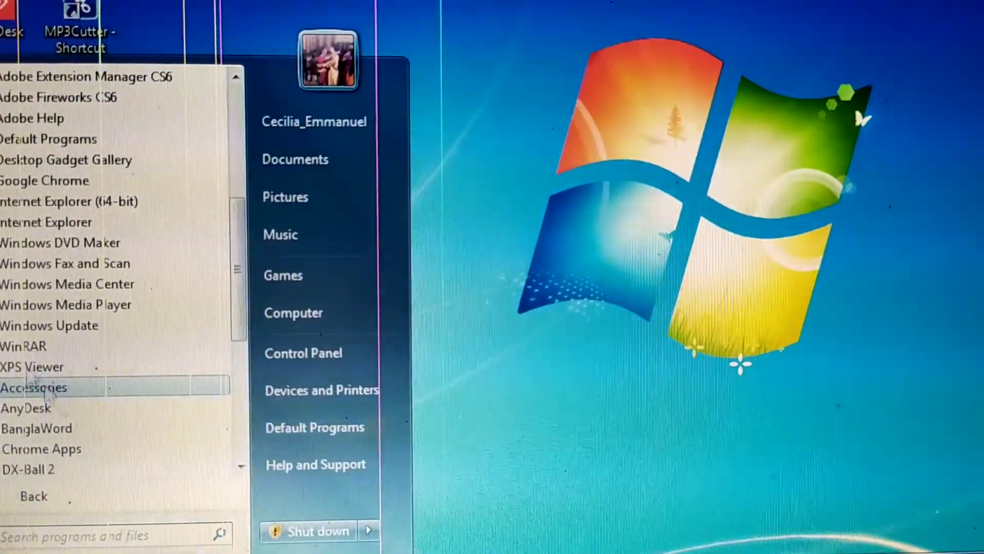
left_click(34, 388)
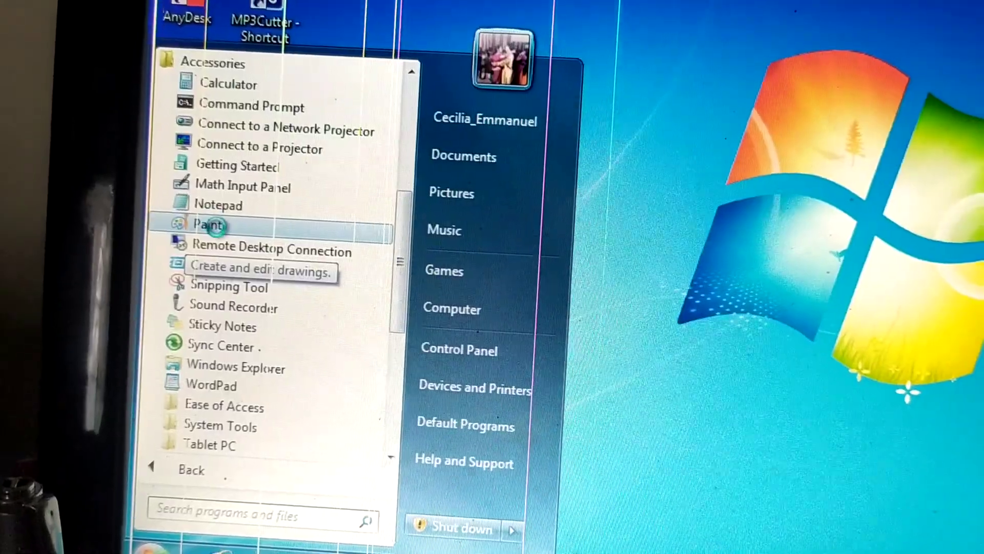
right_click(211, 225)
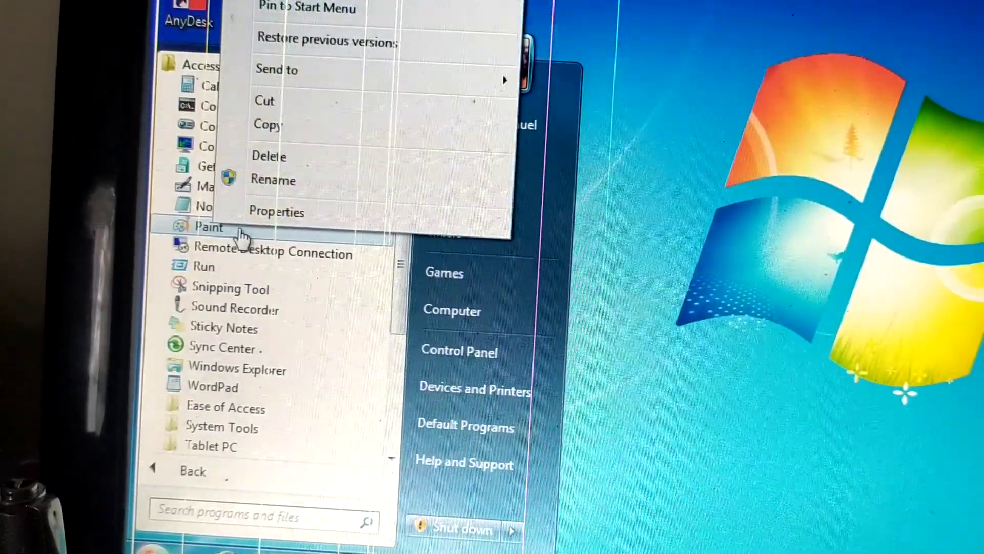